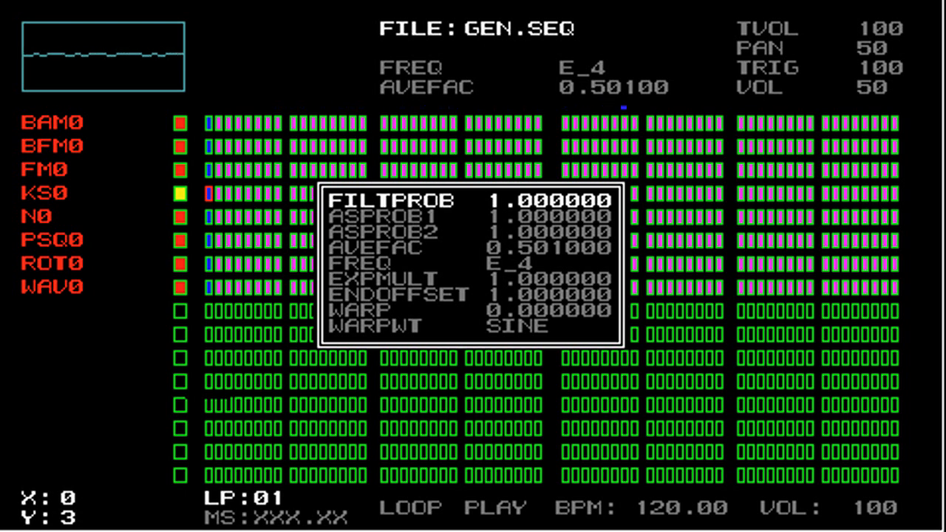
Step: Step down past AVEFAC to the KS0 FREQ parameter, now reading C_6
key("Down")
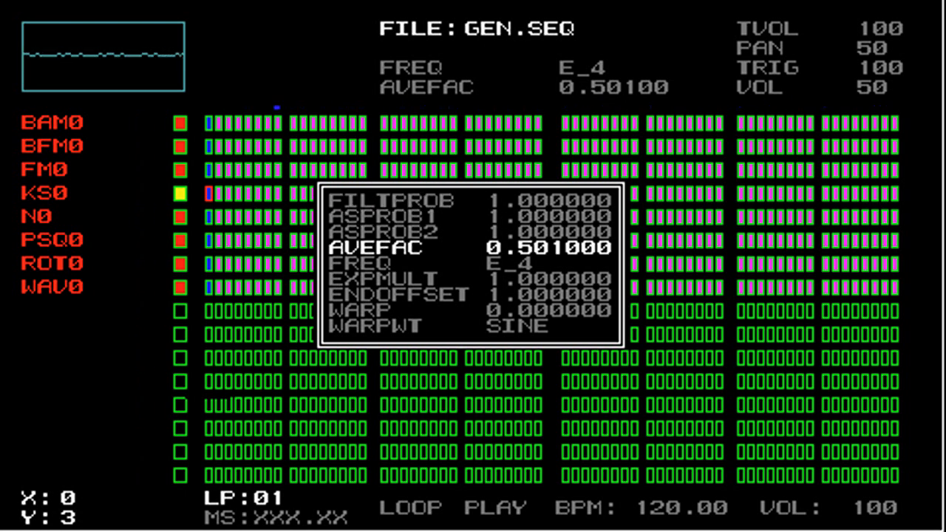
key("down")
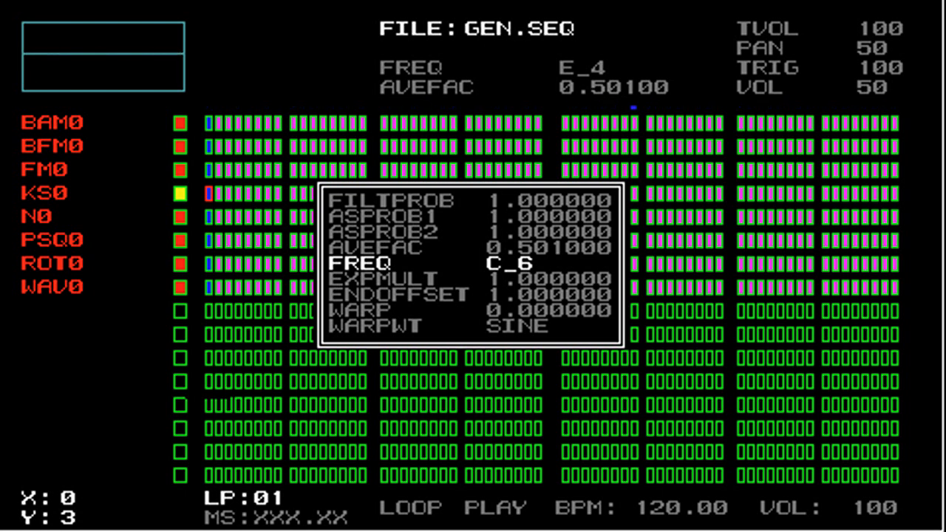
key("Up")
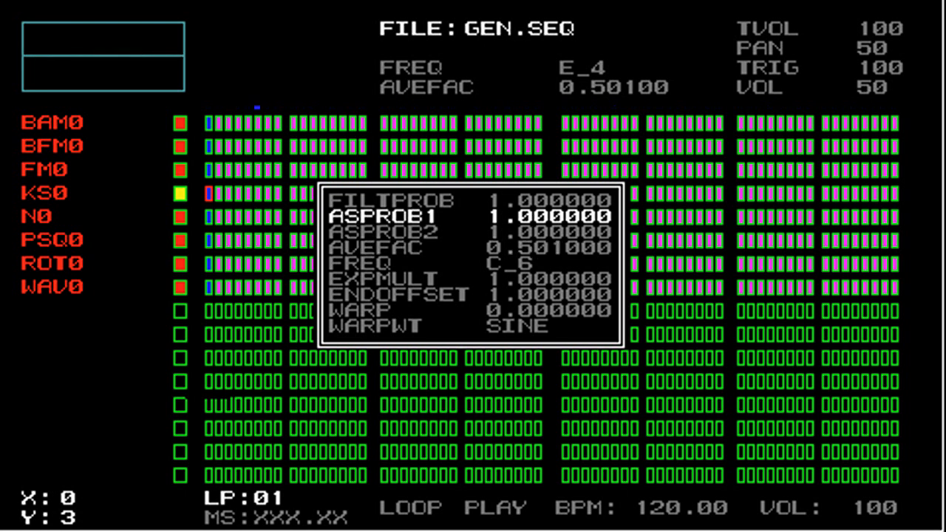
key("up")
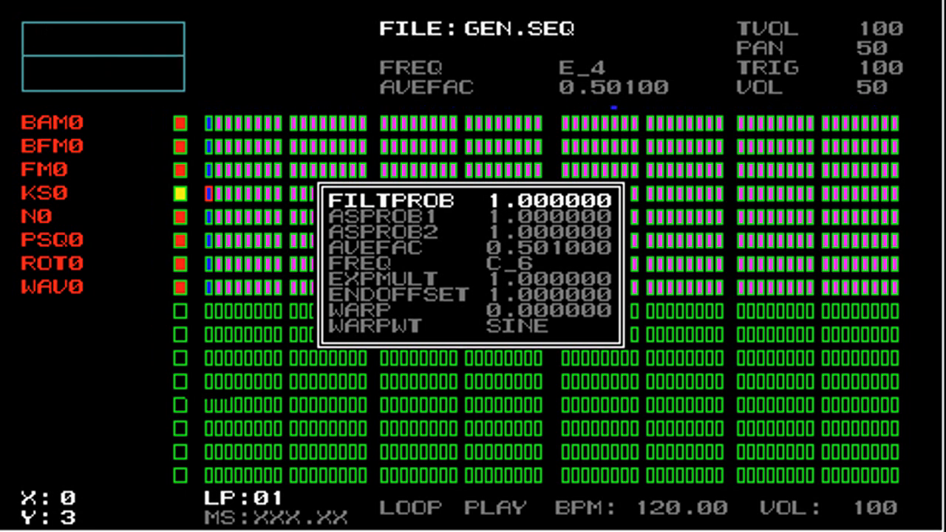
Step: Bring KS0's ASPROB1 down to 0.7024, then move on toward ASPROB2
key("Down")
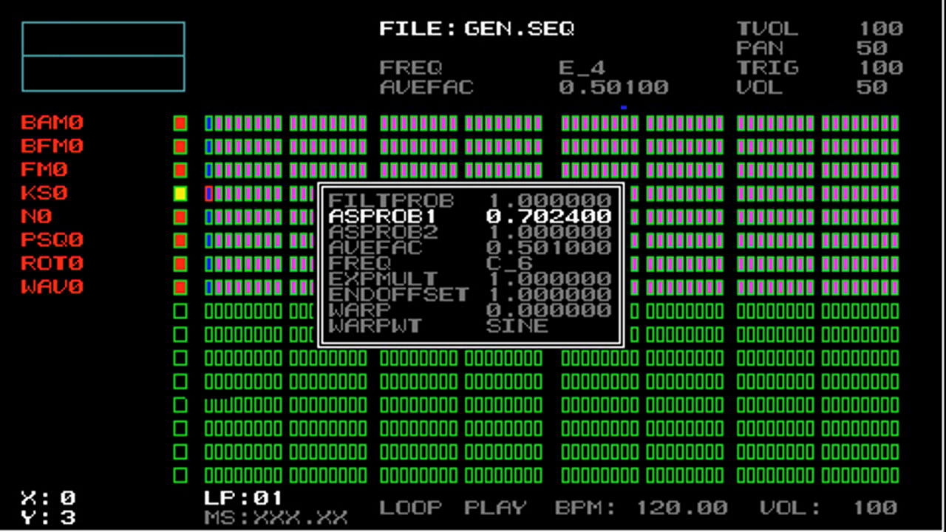
key("Down")
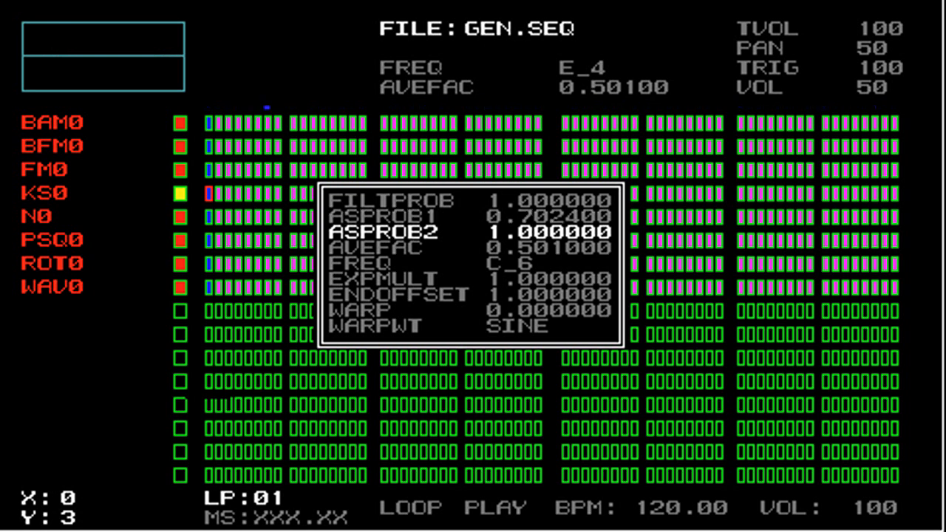
key("down")
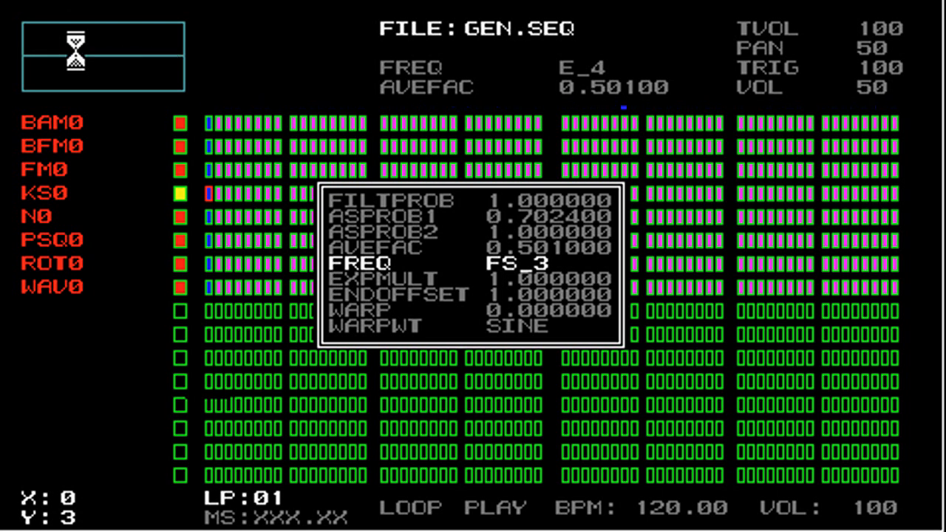
Step: Return to ASPROB1 and bring it back to 1.0, FREQ staying at FS_3
key("up")
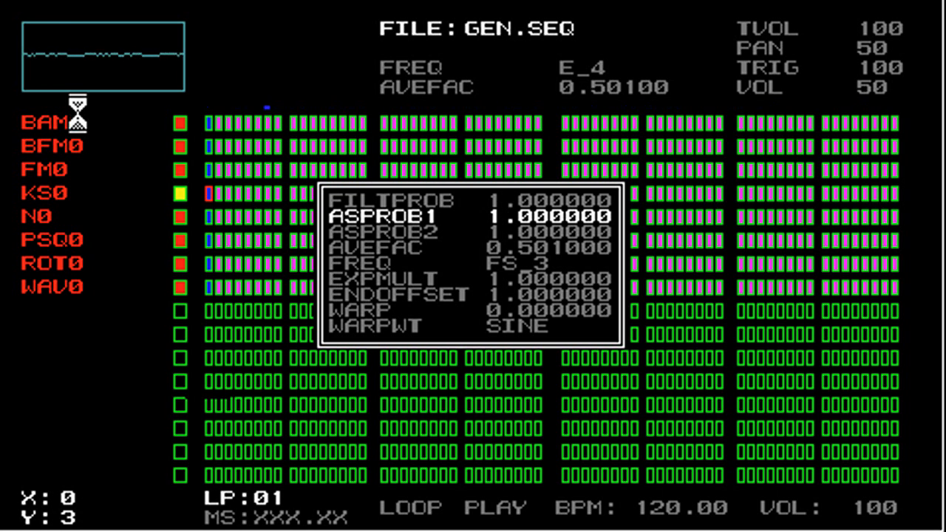
Step: Select ASPROB2 and nudge it down to 0.9936
key("down")
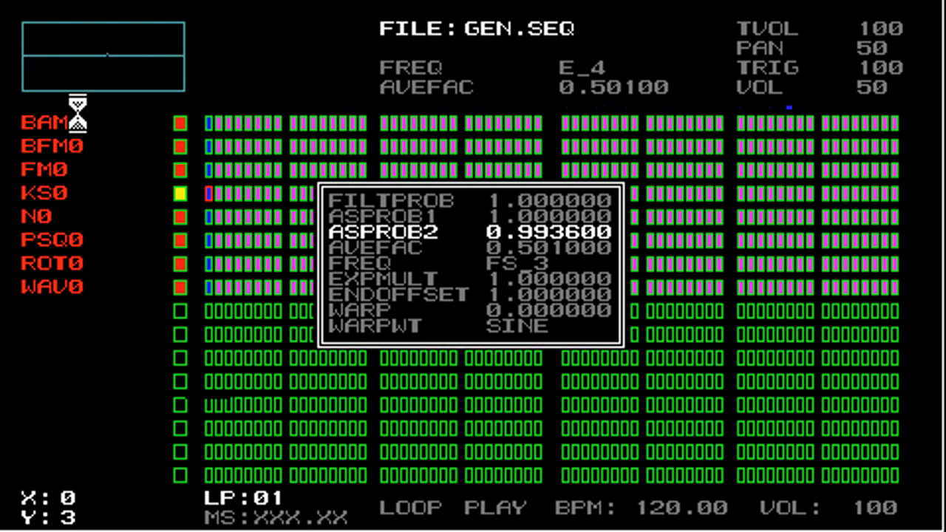
Step: Select AVEFAC and reduce it to 0.49139, ASPROB2 back at 1.0
key("Down")
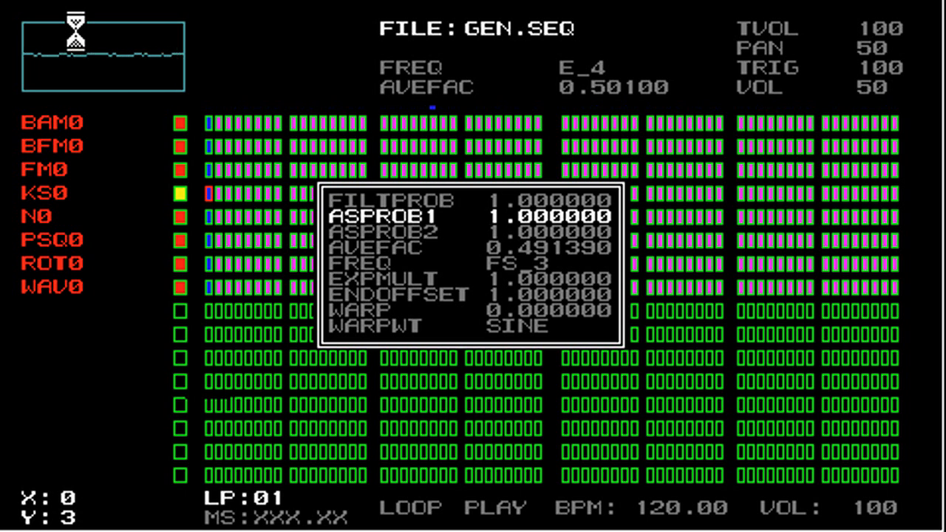
Step: Drop ASPROB2 to about 0.6912, then move to AVEFAC held at 0.49139
key("Down")
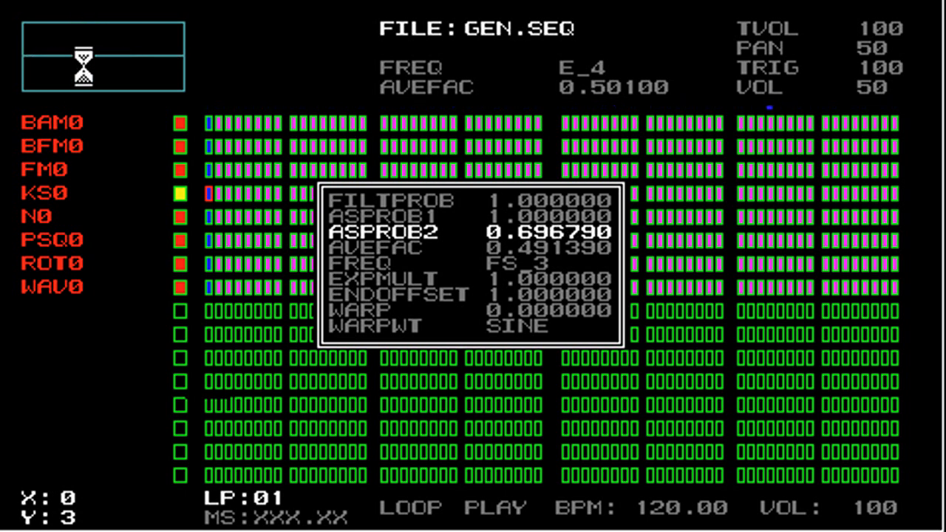
key("Down")
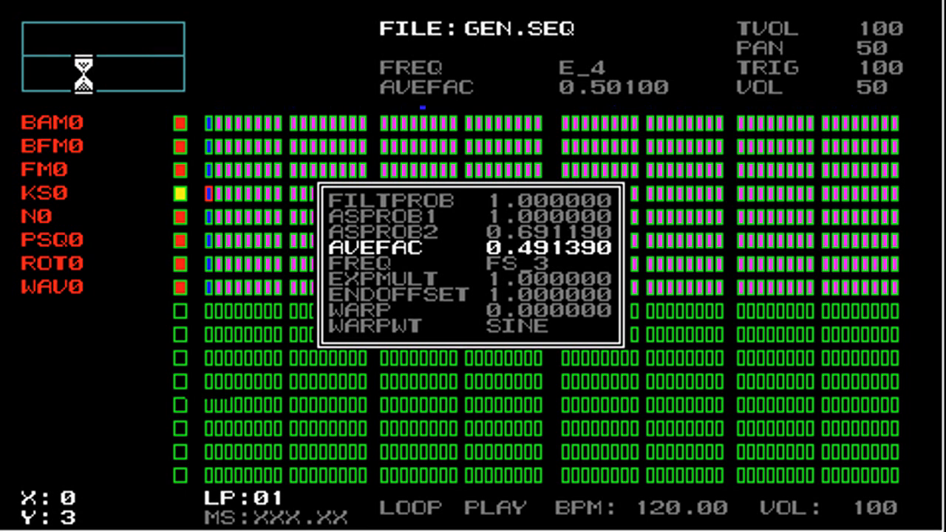